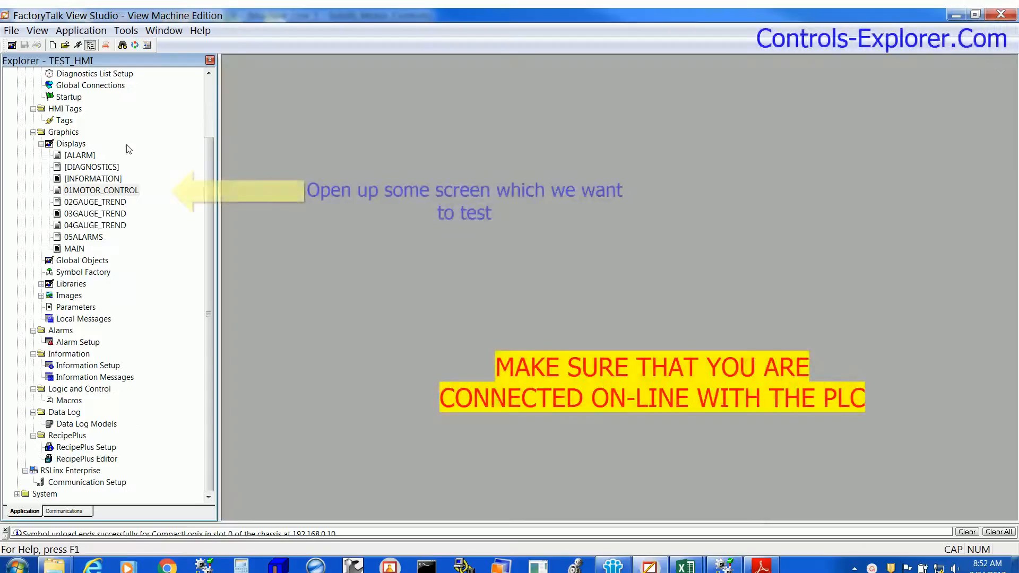
Open the 01MOTOR_CONTROL display from Displays and start Test Display.
{"action": "right_click", "coordinate": [100, 190]}
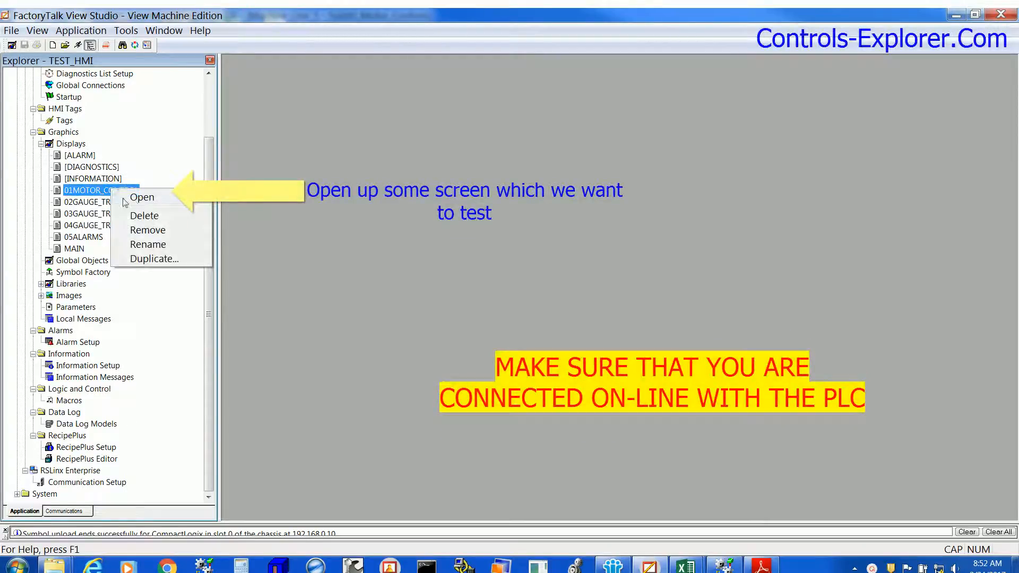
{"action": "left_click", "coordinate": [142, 197]}
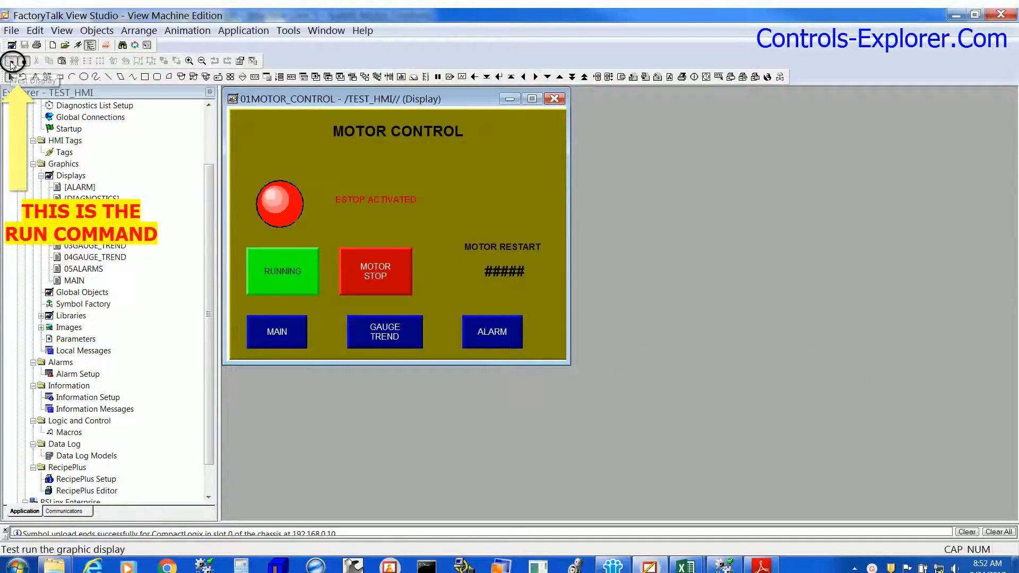
{"action": "left_click", "coordinate": [12, 61]}
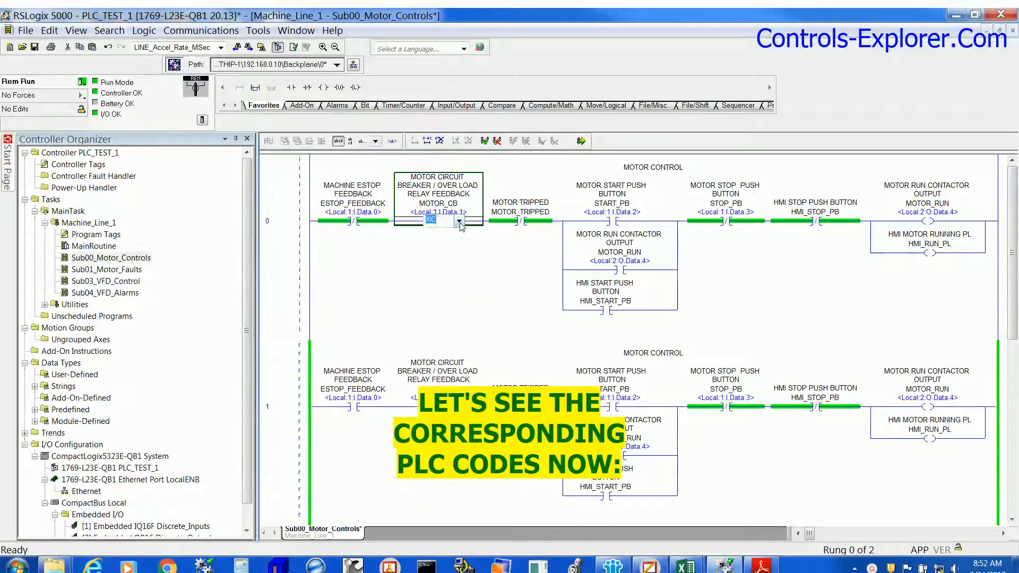
Open Sub01_Motor_Faults and finalize all its online rung edits, confirming with Yes.
{"action": "right_click", "coordinate": [106, 269]}
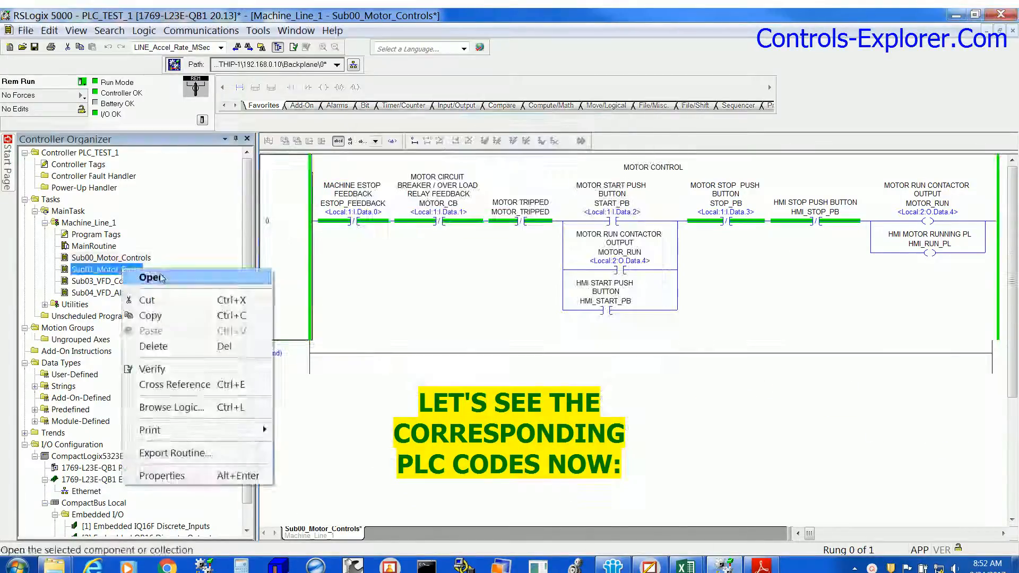
{"action": "left_click", "coordinate": [150, 277]}
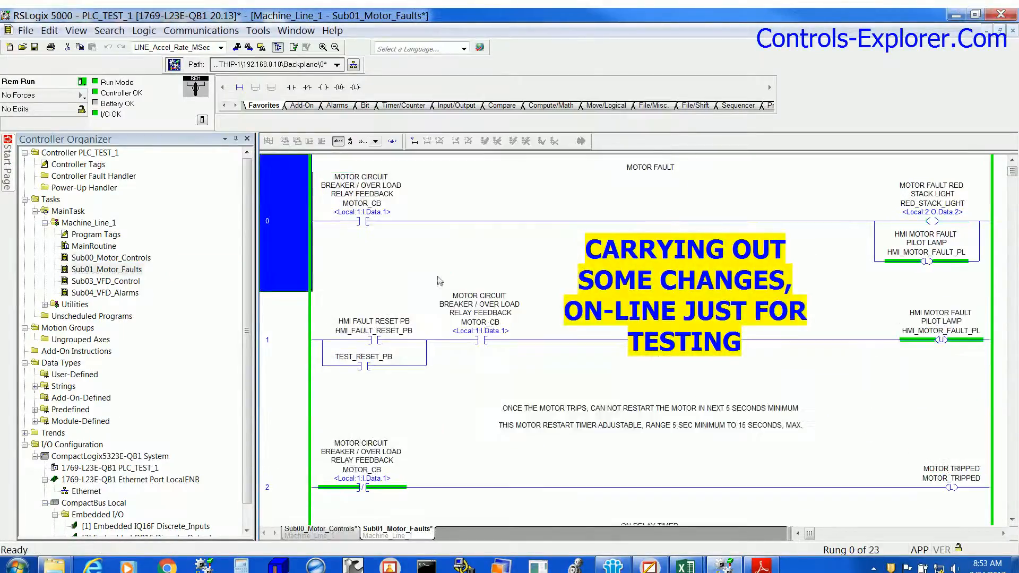
{"action": "left_click", "coordinate": [364, 356]}
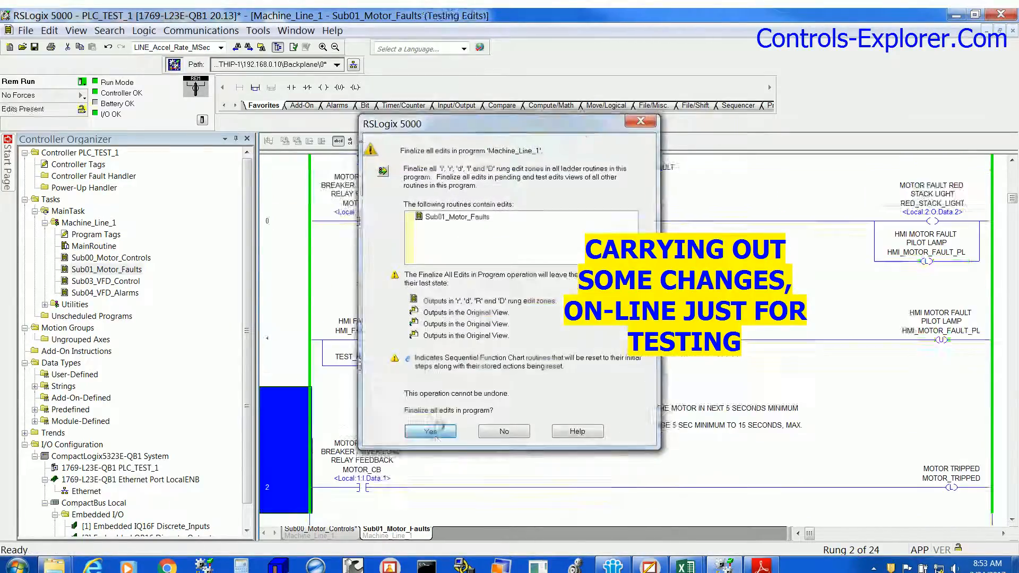
{"action": "left_click", "coordinate": [429, 431]}
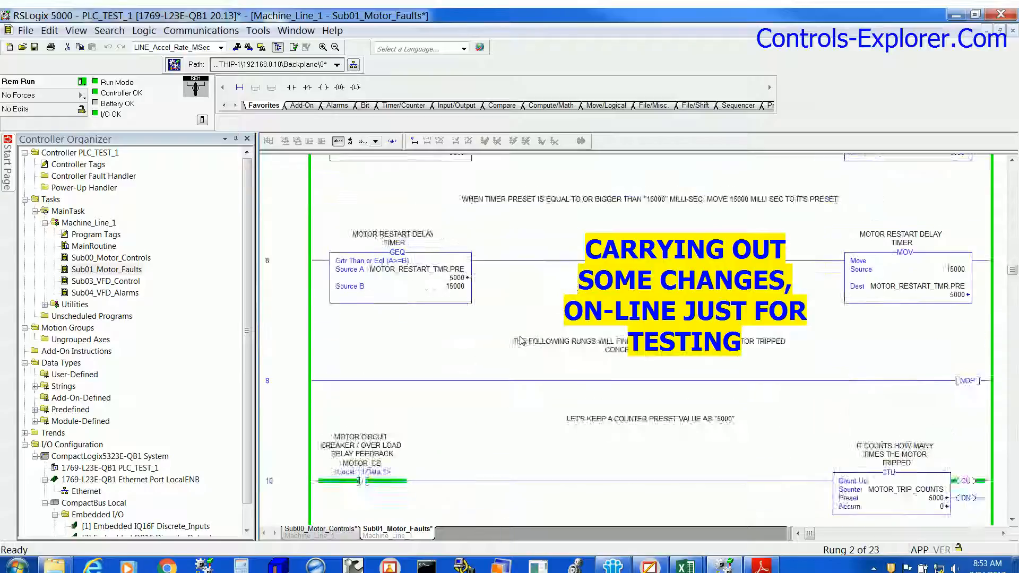
{"action": "scroll", "scroll_direction": "down", "scroll_amount": 3}
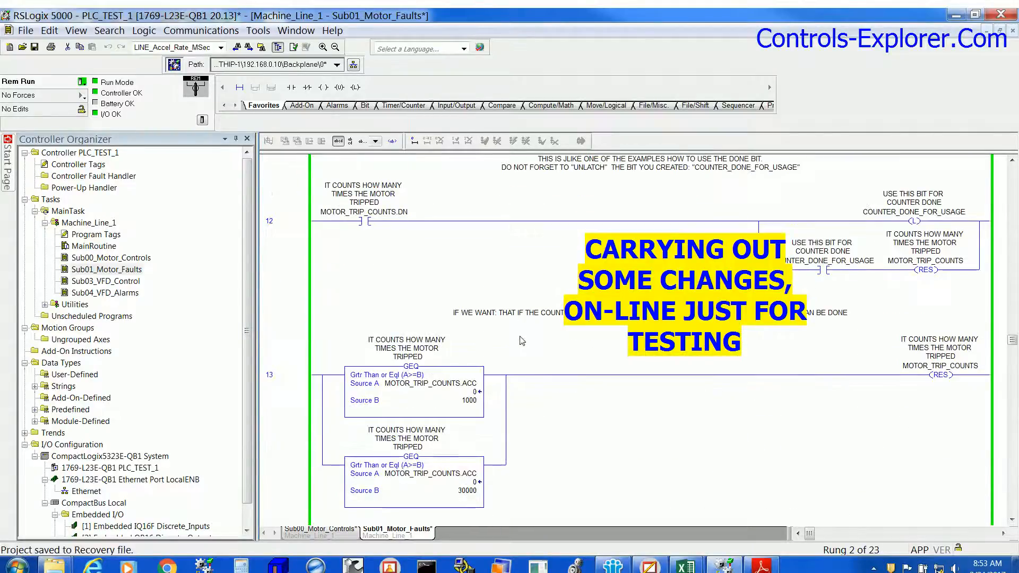
{"action": "right_click", "coordinate": [364, 348]}
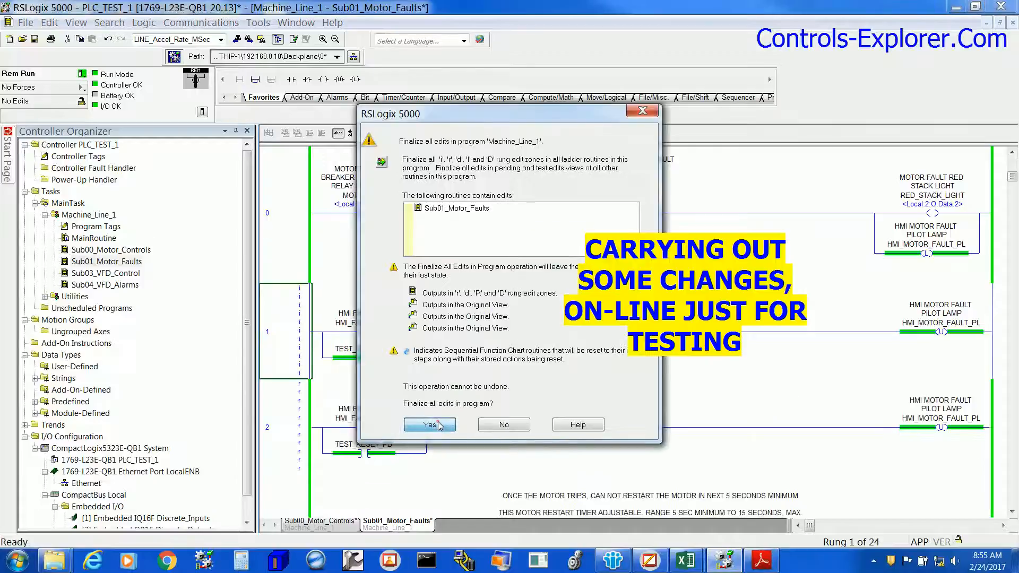
{"action": "left_click", "coordinate": [429, 425]}
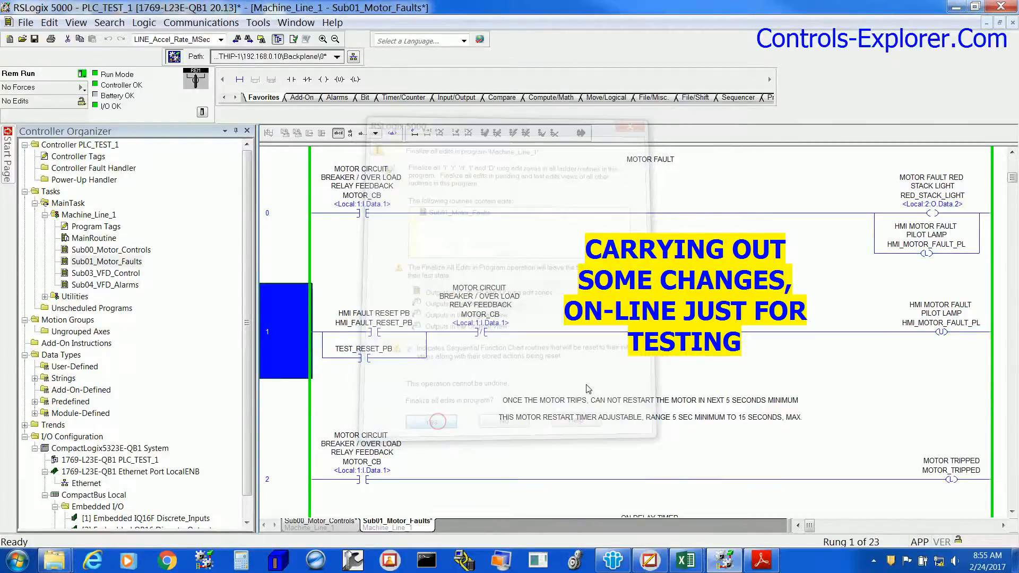
{"action": "left_click", "coordinate": [431, 421]}
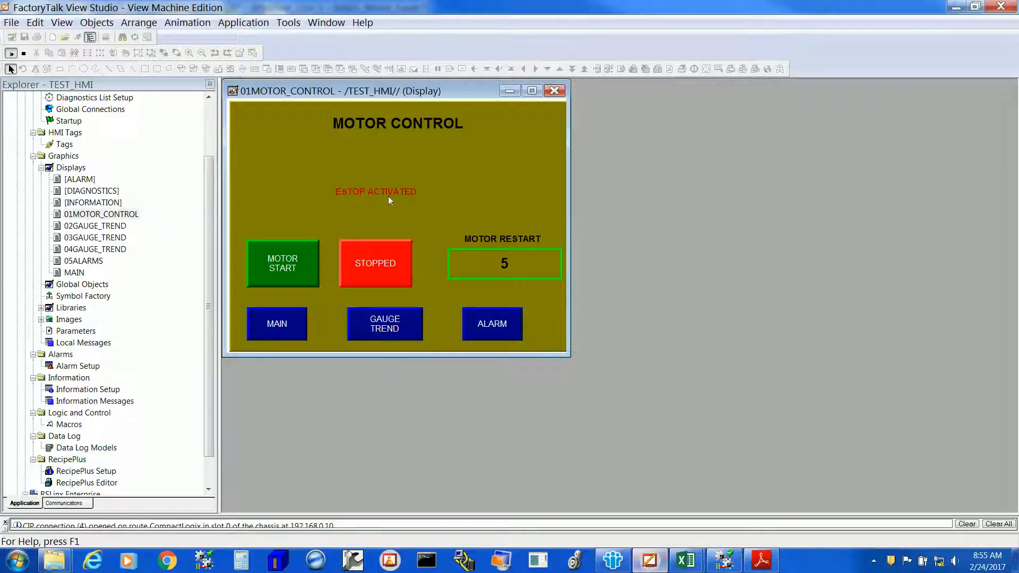
Press MOTOR START on the running 01MOTOR_CONTROL display, then return to RSLogix 5000.
{"action": "left_click", "coordinate": [281, 263]}
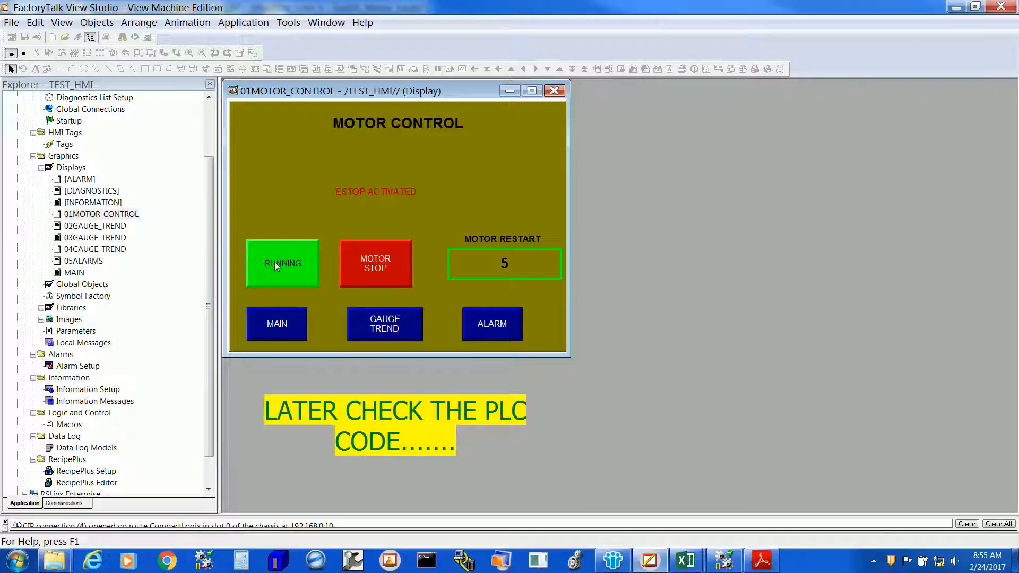
{"action": "mouse_move", "coordinate": [779, 532]}
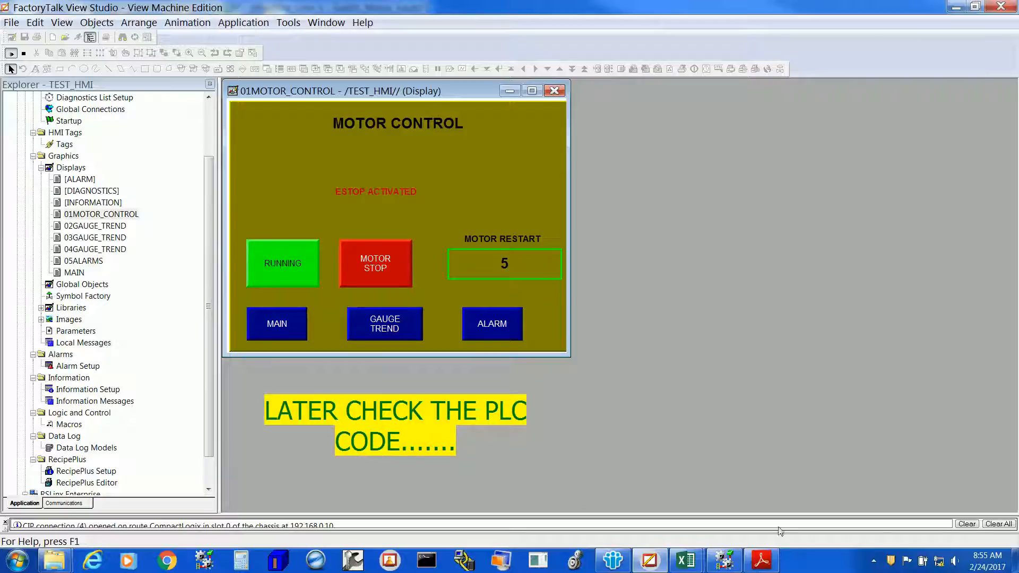
{"action": "left_click", "coordinate": [722, 560]}
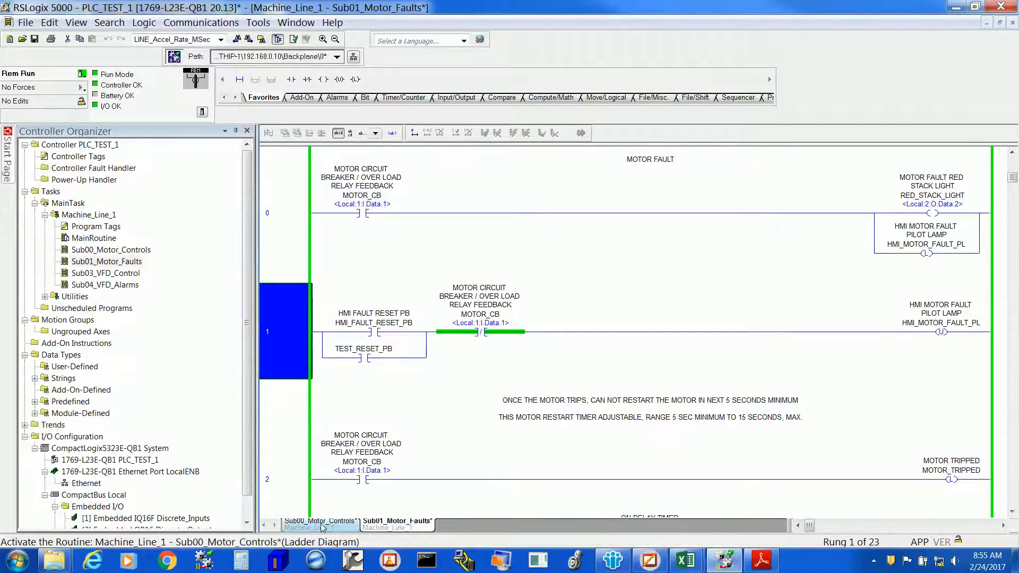
Show the Sub00_Motor_Controls routine and stop the motor from the HMI.
{"action": "left_click", "coordinate": [319, 521]}
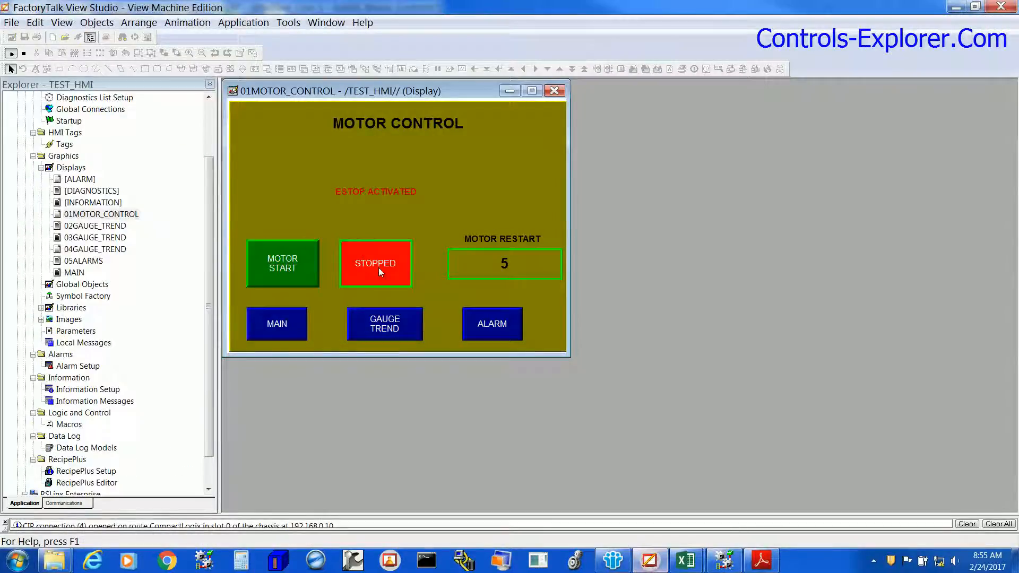
{"action": "left_click", "coordinate": [723, 560]}
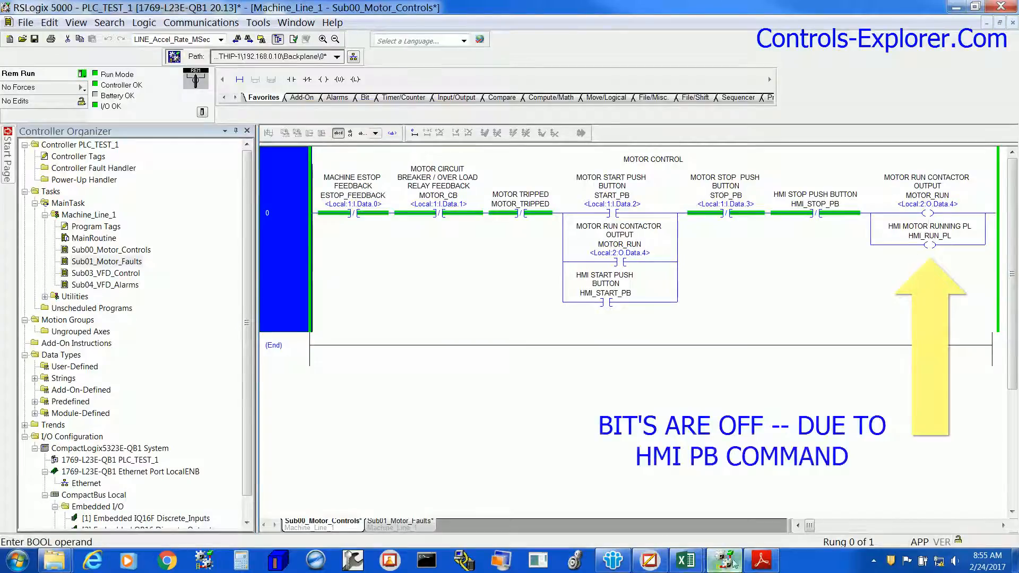
Change rung 21's ESTOP_FEEDBACK contact from XIO to XIC and finalize all edits.
{"action": "left_click", "coordinate": [396, 520]}
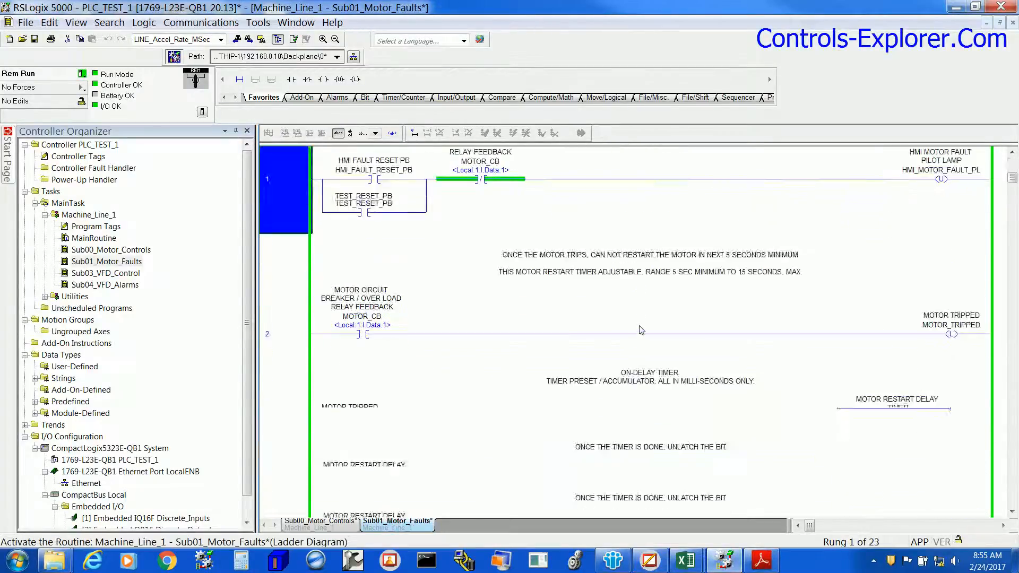
{"action": "scroll", "scroll_direction": "down", "scroll_amount": 3}
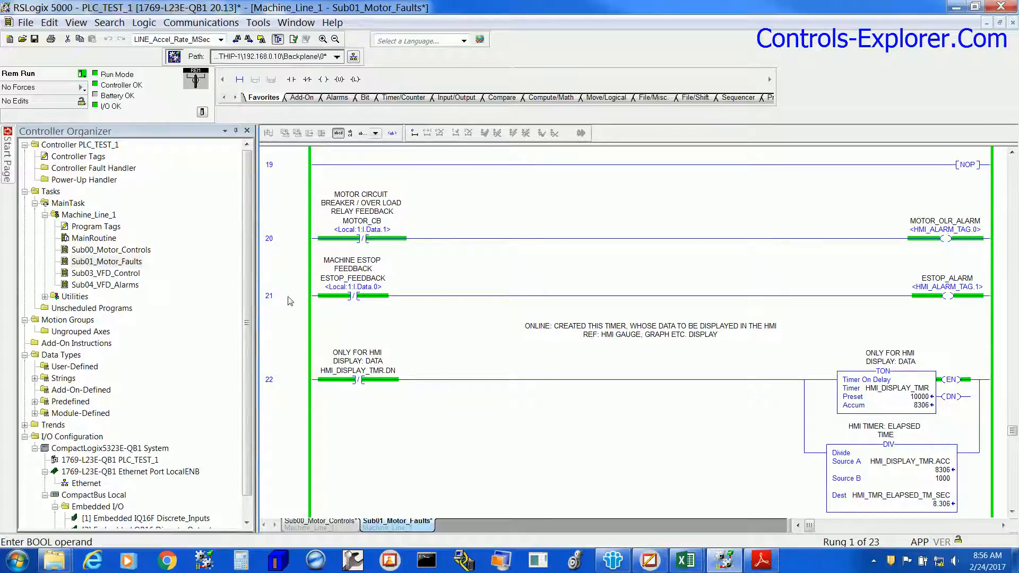
{"action": "left_click", "coordinate": [374, 296]}
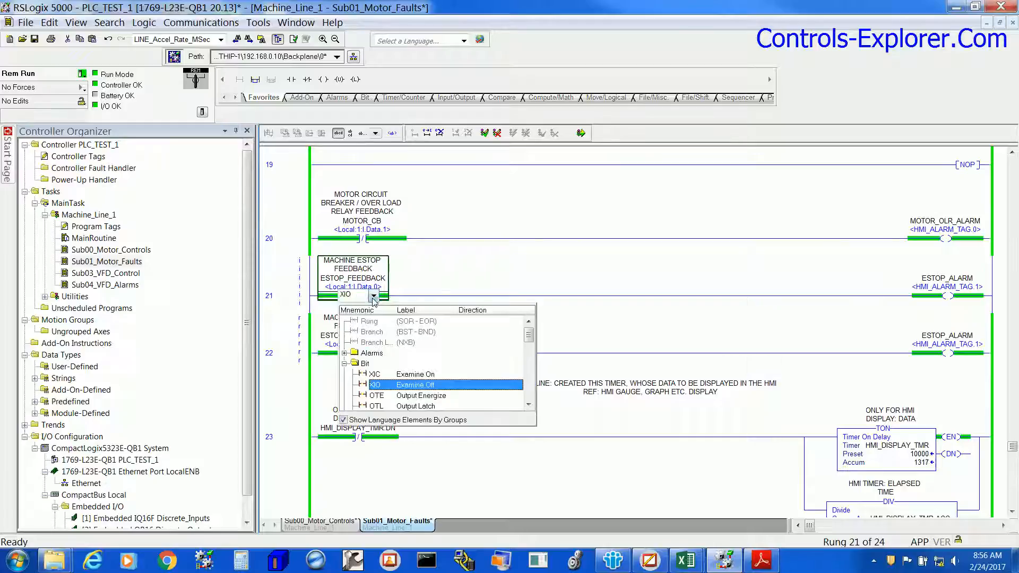
{"action": "left_click", "coordinate": [376, 384]}
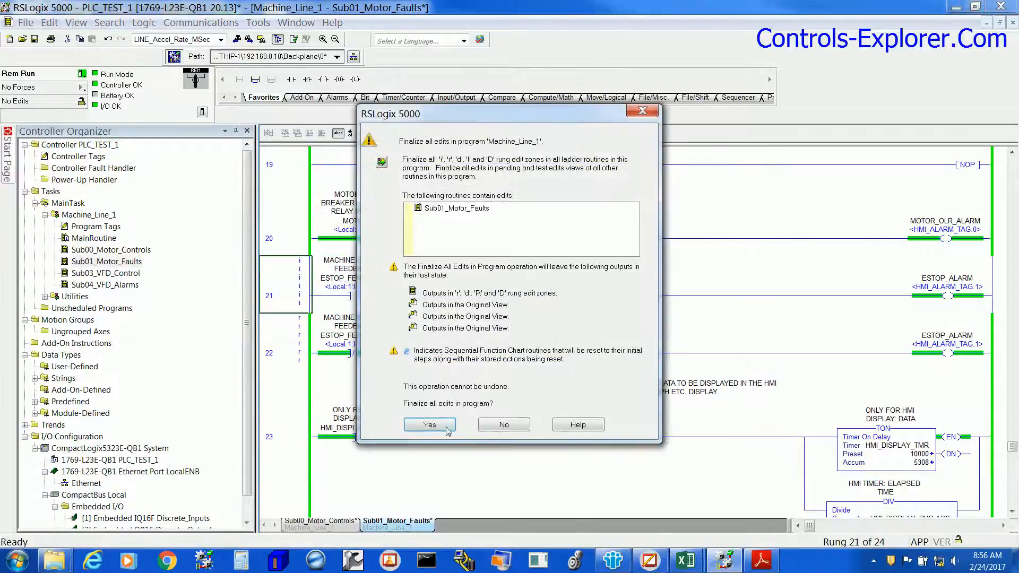
{"action": "left_click", "coordinate": [429, 424]}
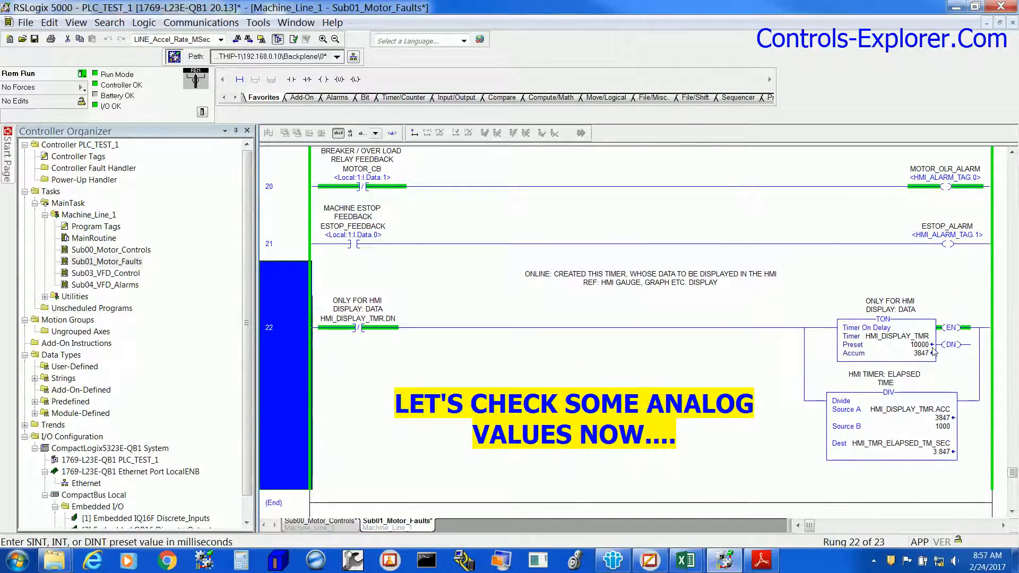
{"action": "left_click", "coordinate": [648, 560]}
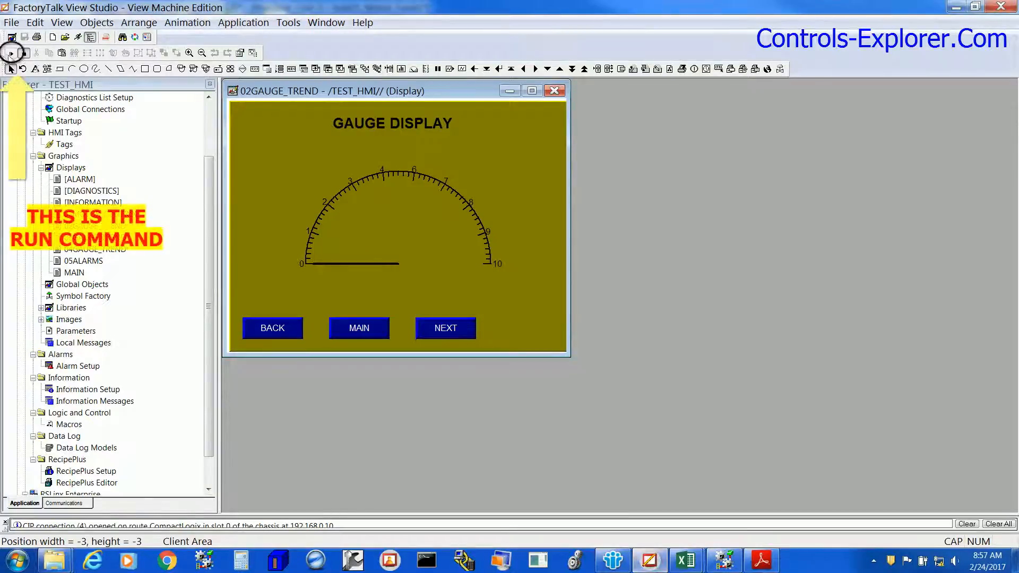
Test-run the 02GAUGE_TREND display to watch the gauge.
{"action": "left_click", "coordinate": [11, 52]}
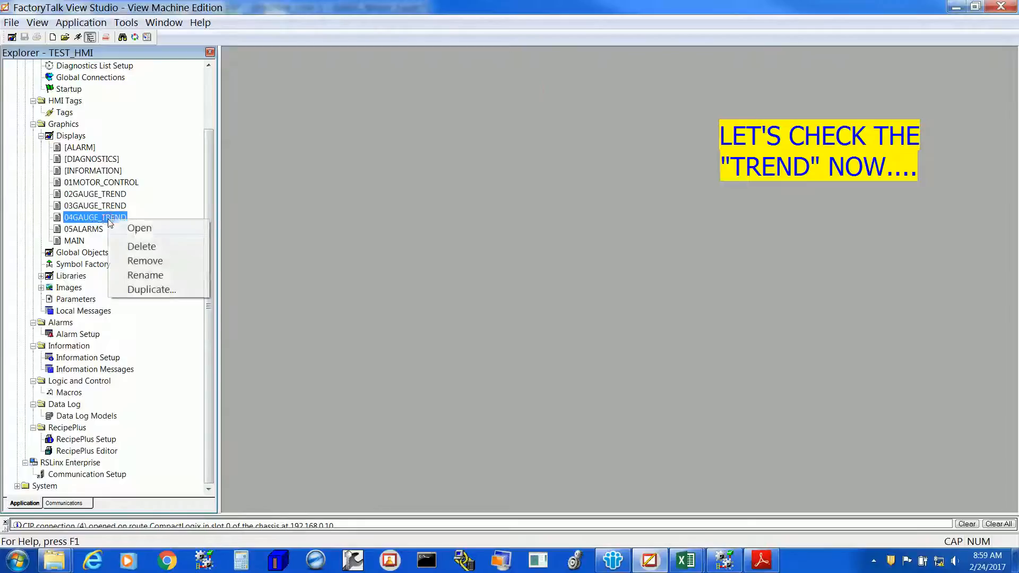
Open 04GAUGE_TREND, review the trend's vertical axis properties, and test-run it.
{"action": "left_click", "coordinate": [139, 228]}
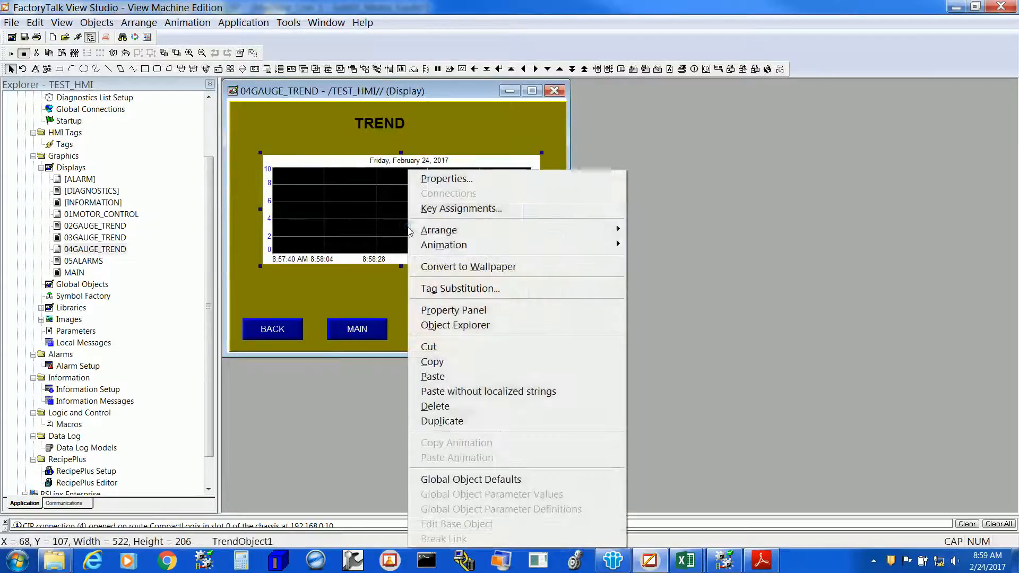
{"action": "left_click", "coordinate": [445, 178]}
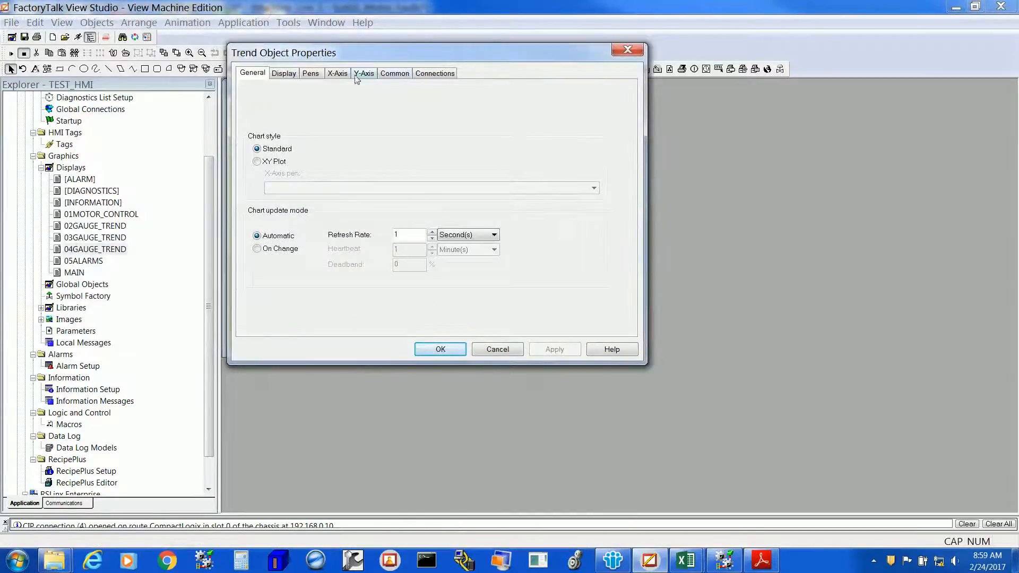
{"action": "left_click", "coordinate": [310, 72]}
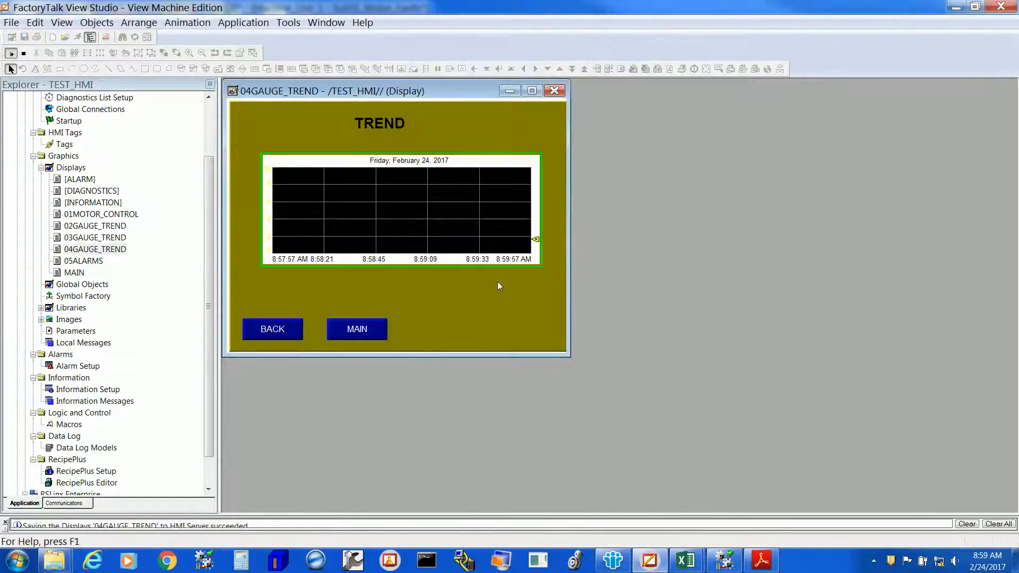
{"action": "left_click", "coordinate": [723, 560]}
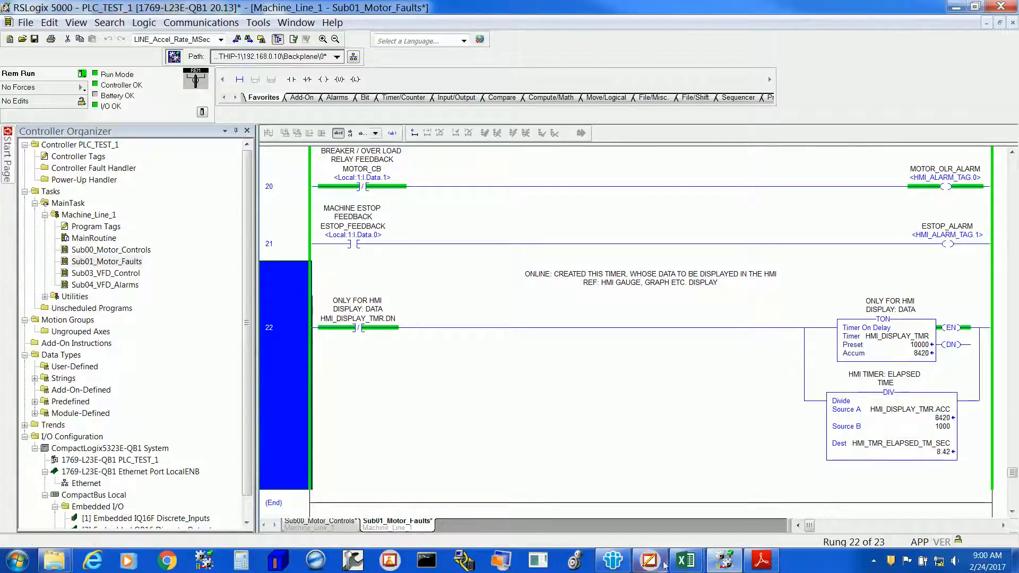
{"action": "left_click", "coordinate": [647, 560]}
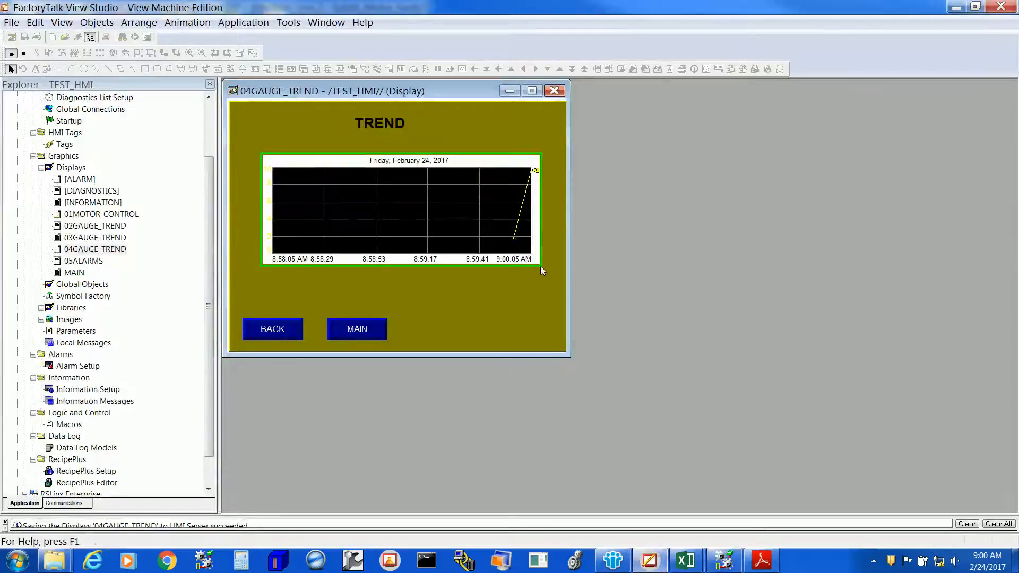